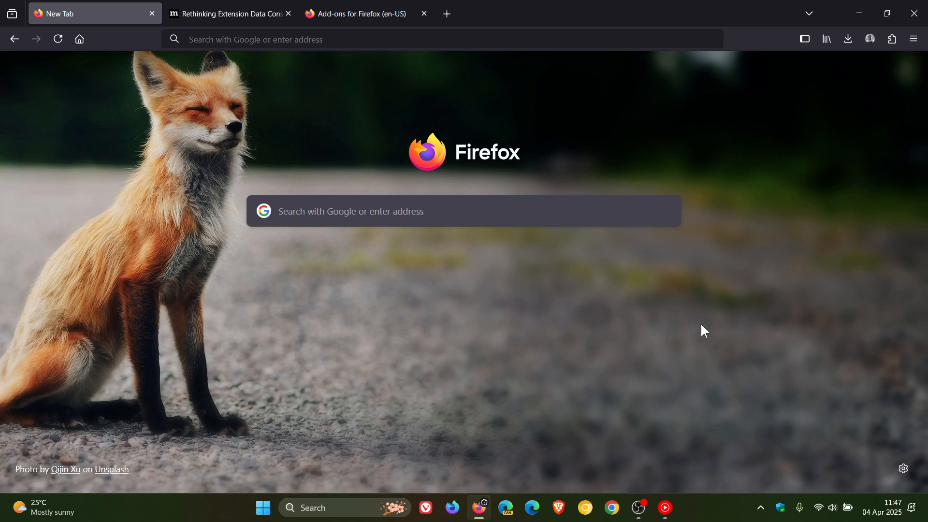
mouse_move(706, 333)
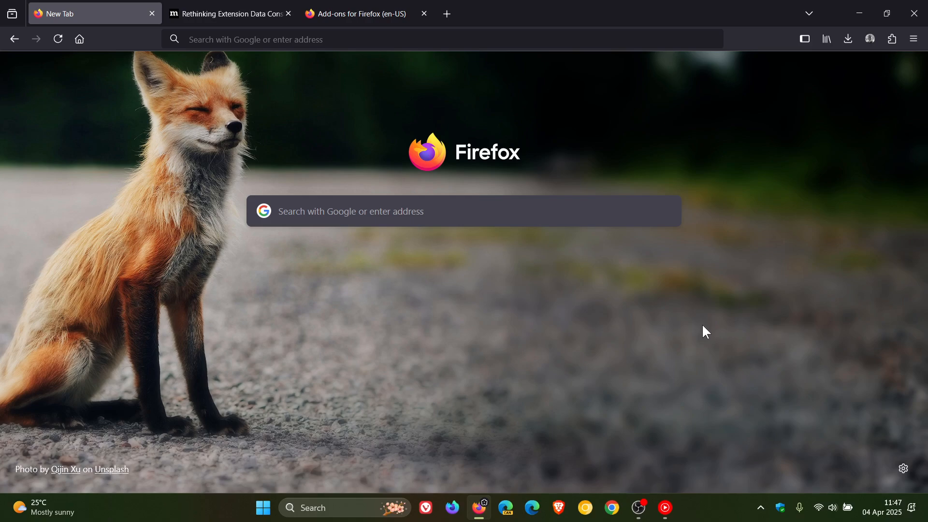
Skim the extension data consent blog post, then return to the New Tab page
left_click(228, 14)
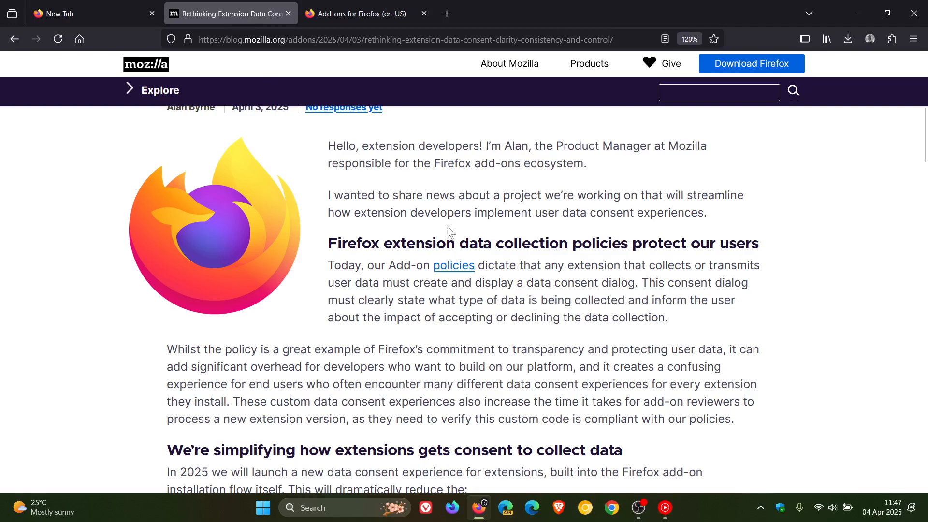
scroll("up", 3)
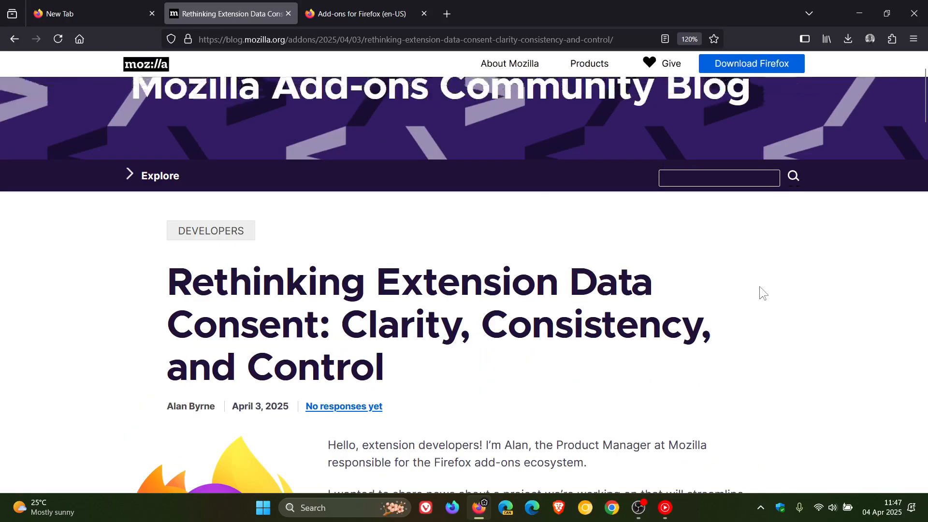
scroll("down", 3)
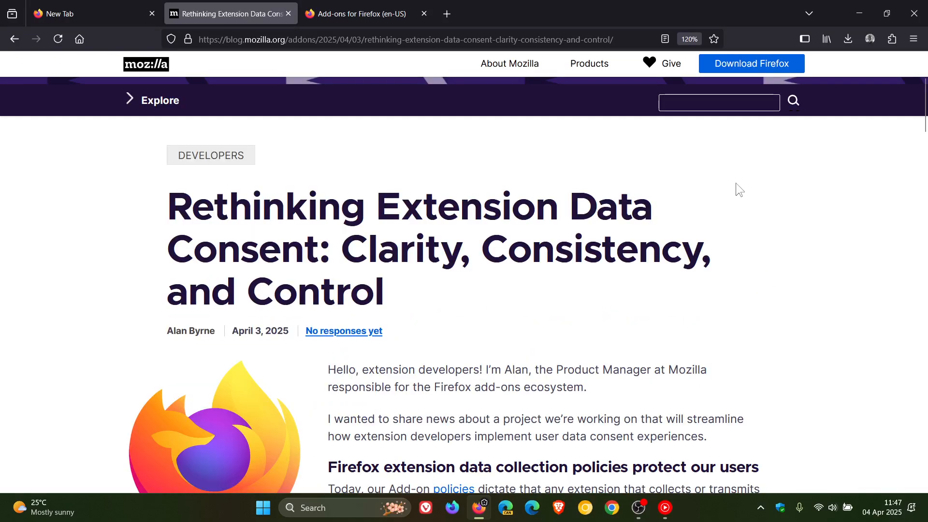
mouse_move(797, 216)
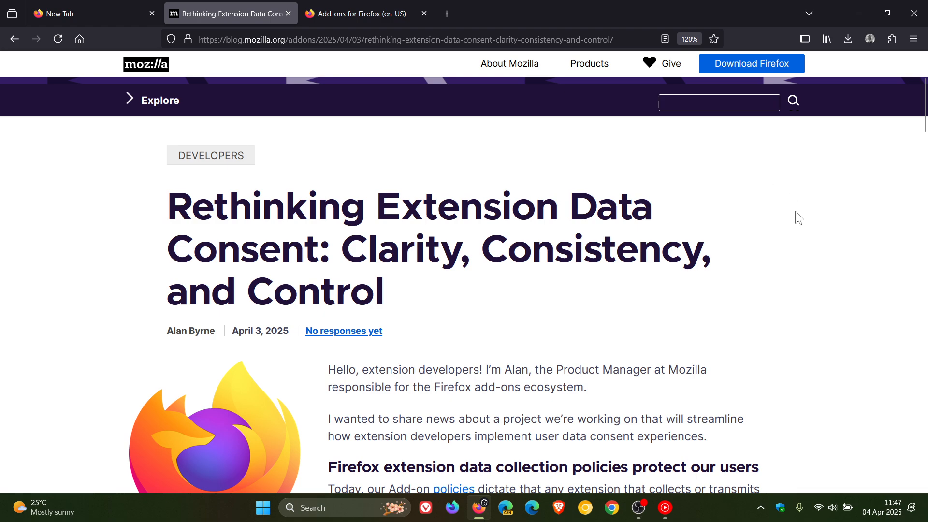
mouse_move(764, 267)
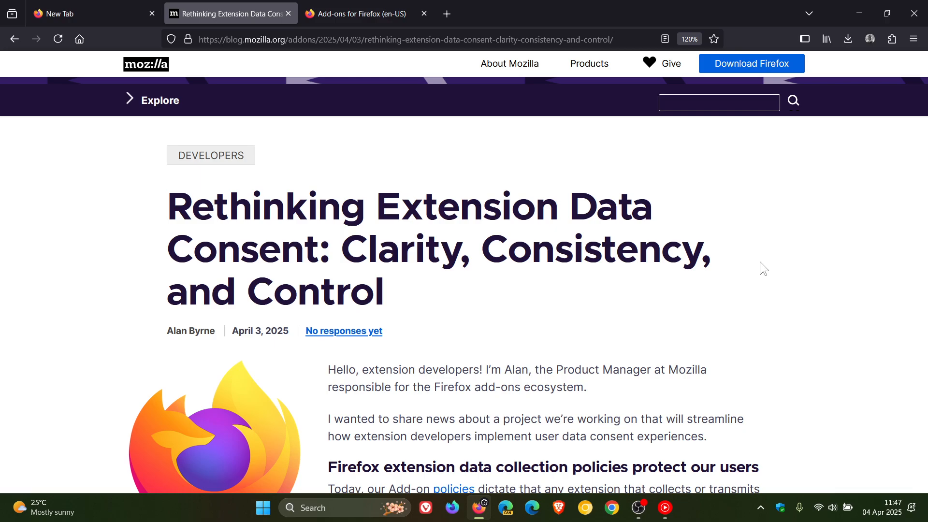
scroll("up", 3)
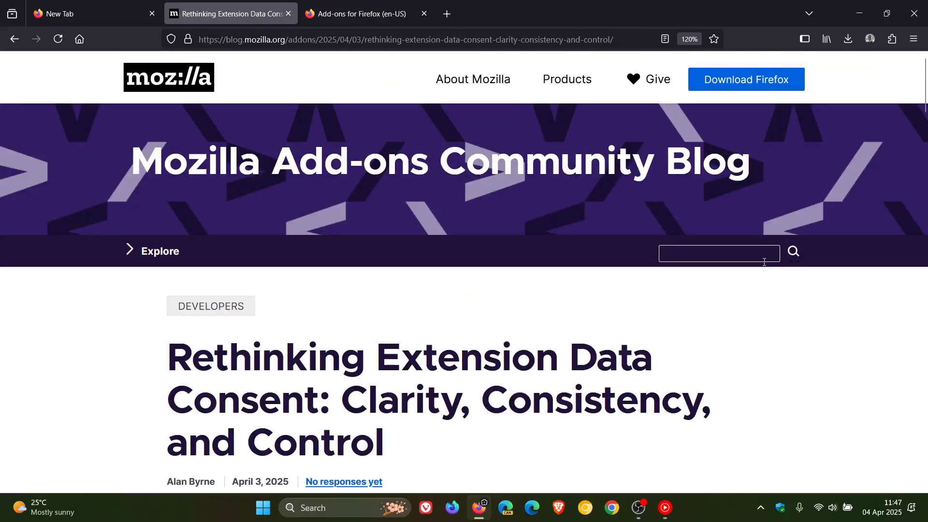
scroll("down", 3)
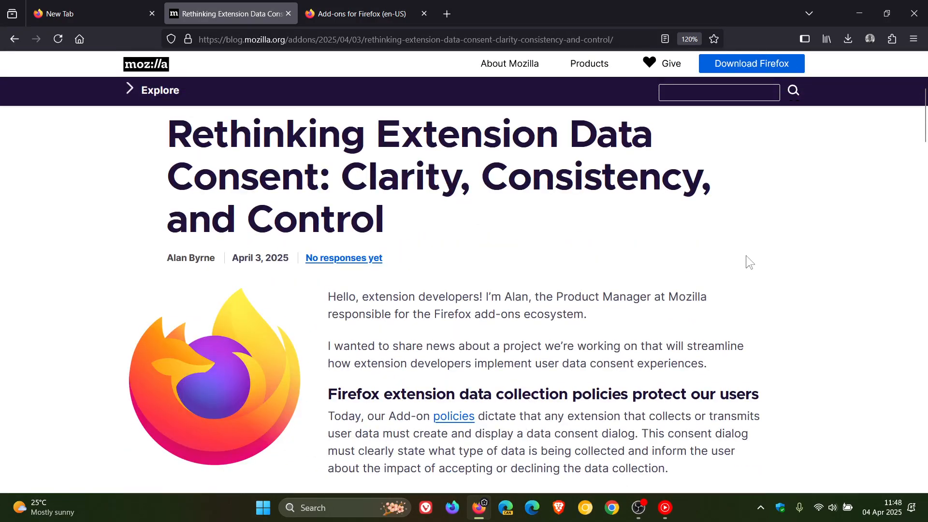
left_click(72, 13)
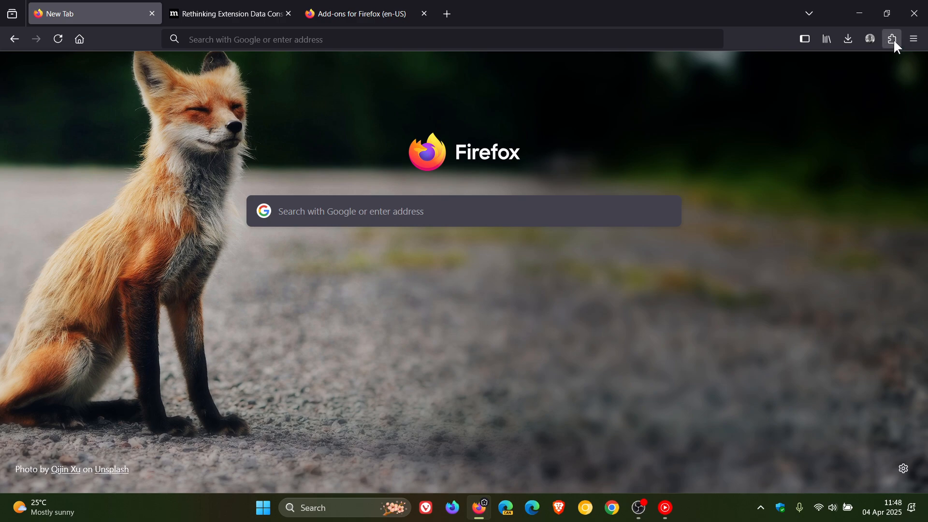
Show the installed extensions list with uBlock Origin and Deep Fake Detector
left_click(892, 38)
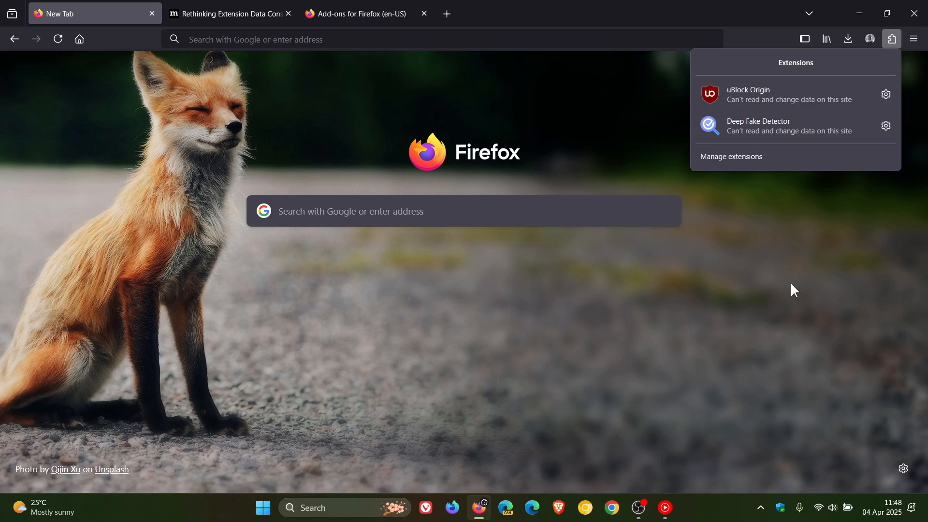
Browse the Add-ons for Firefox homepage through recommended extensions and top rated themes
left_click(365, 13)
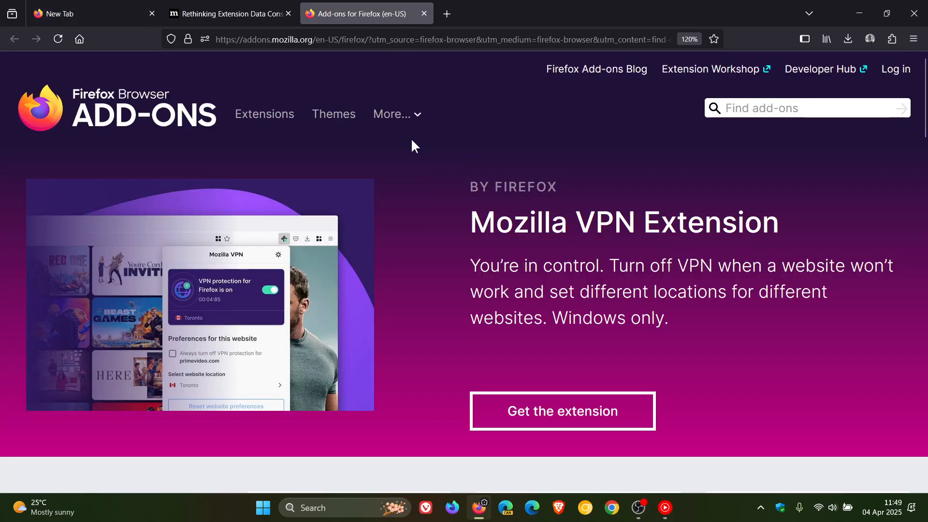
scroll("down", 3)
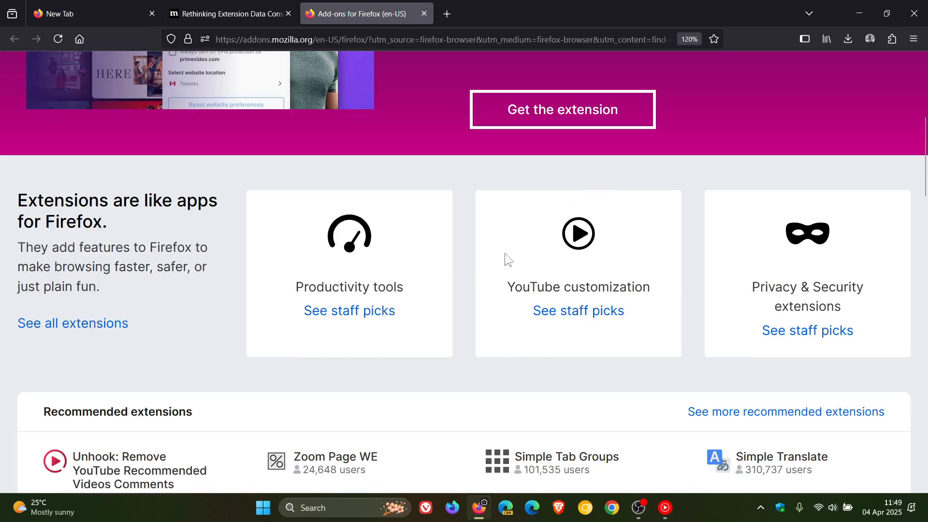
scroll("down", 3)
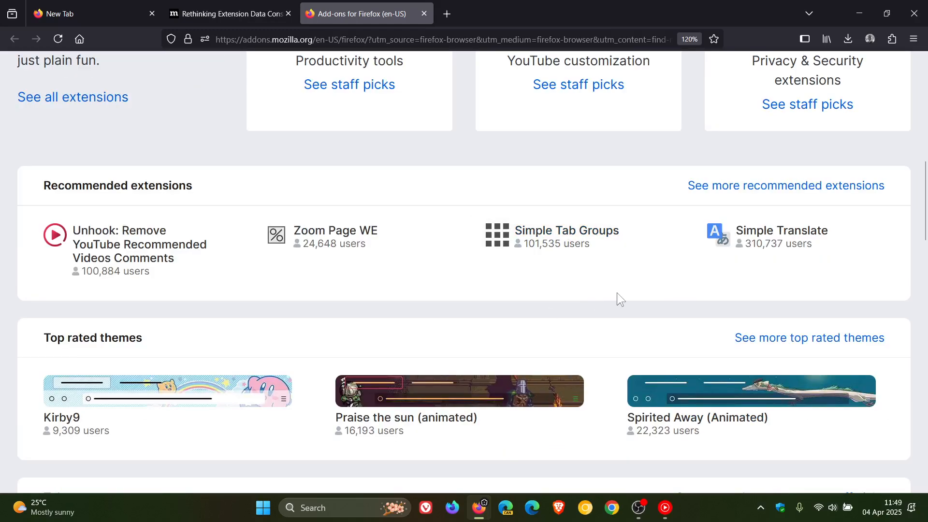
scroll("up", 3)
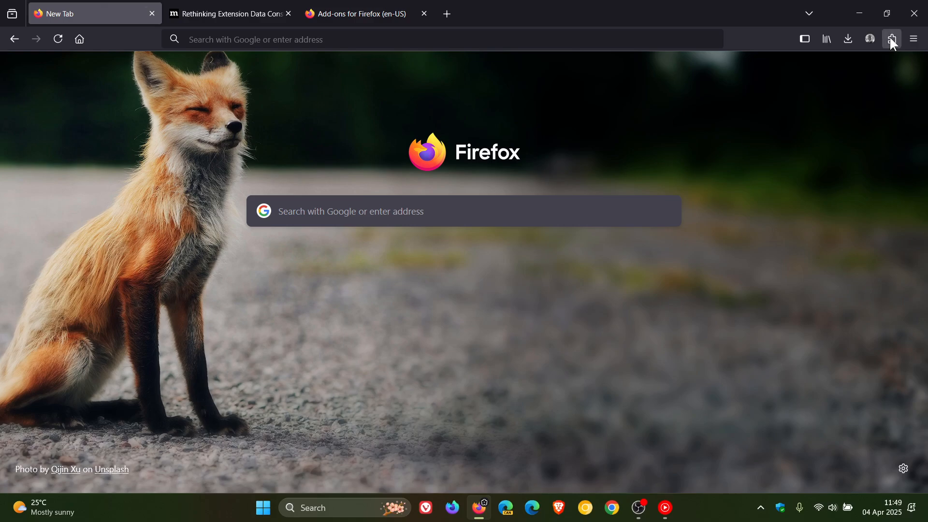
left_click(891, 39)
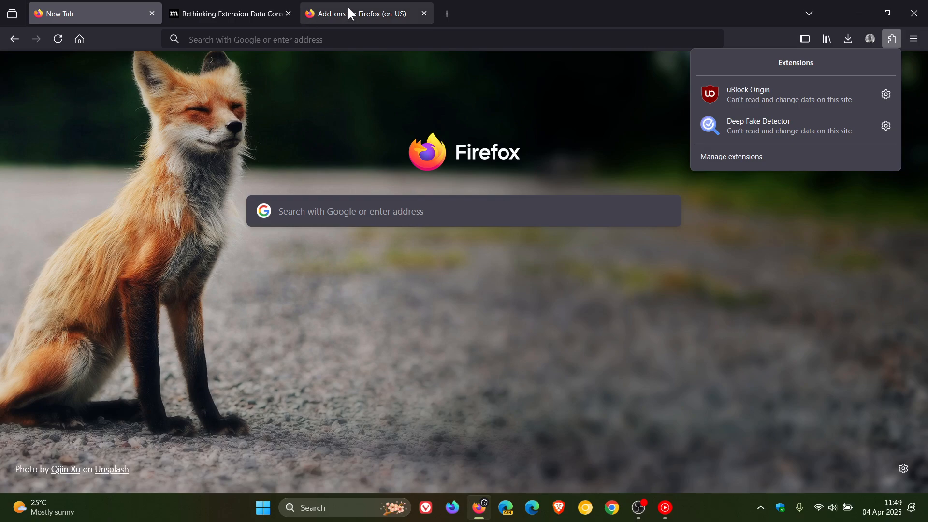
left_click(362, 14)
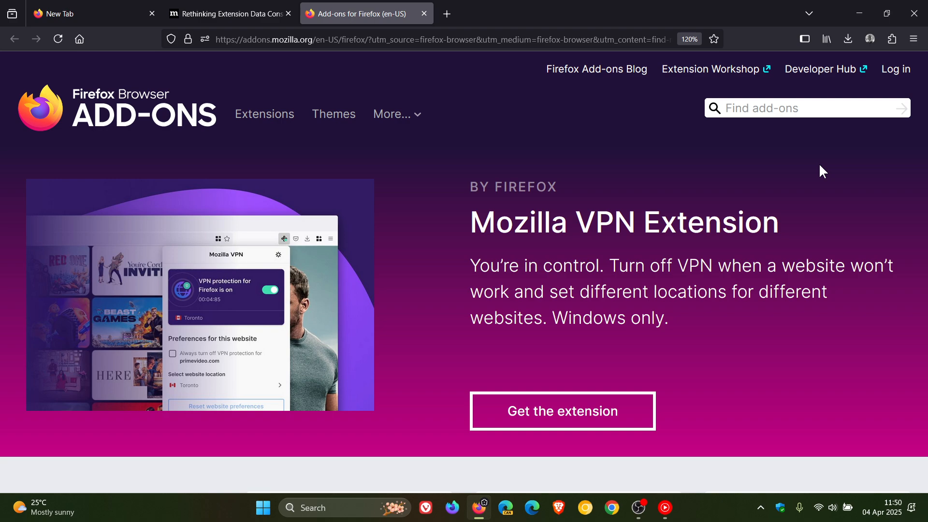
left_click(72, 14)
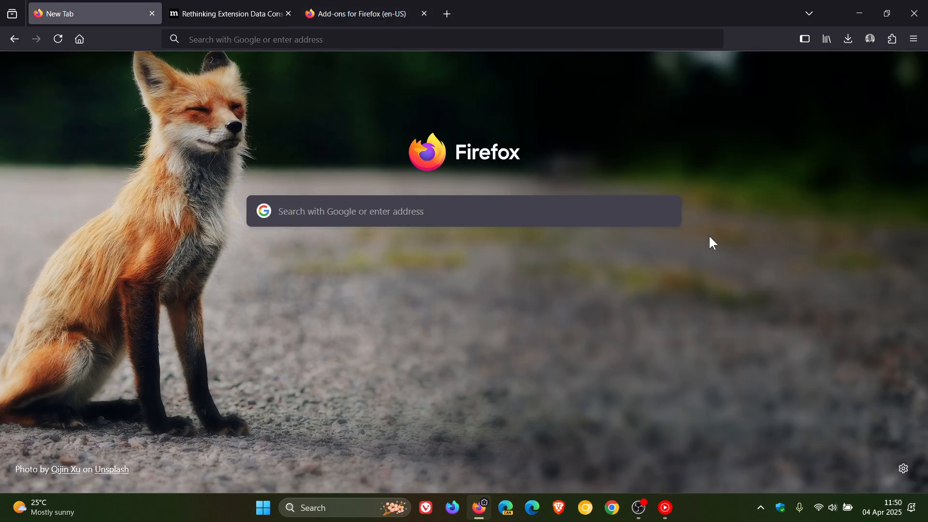